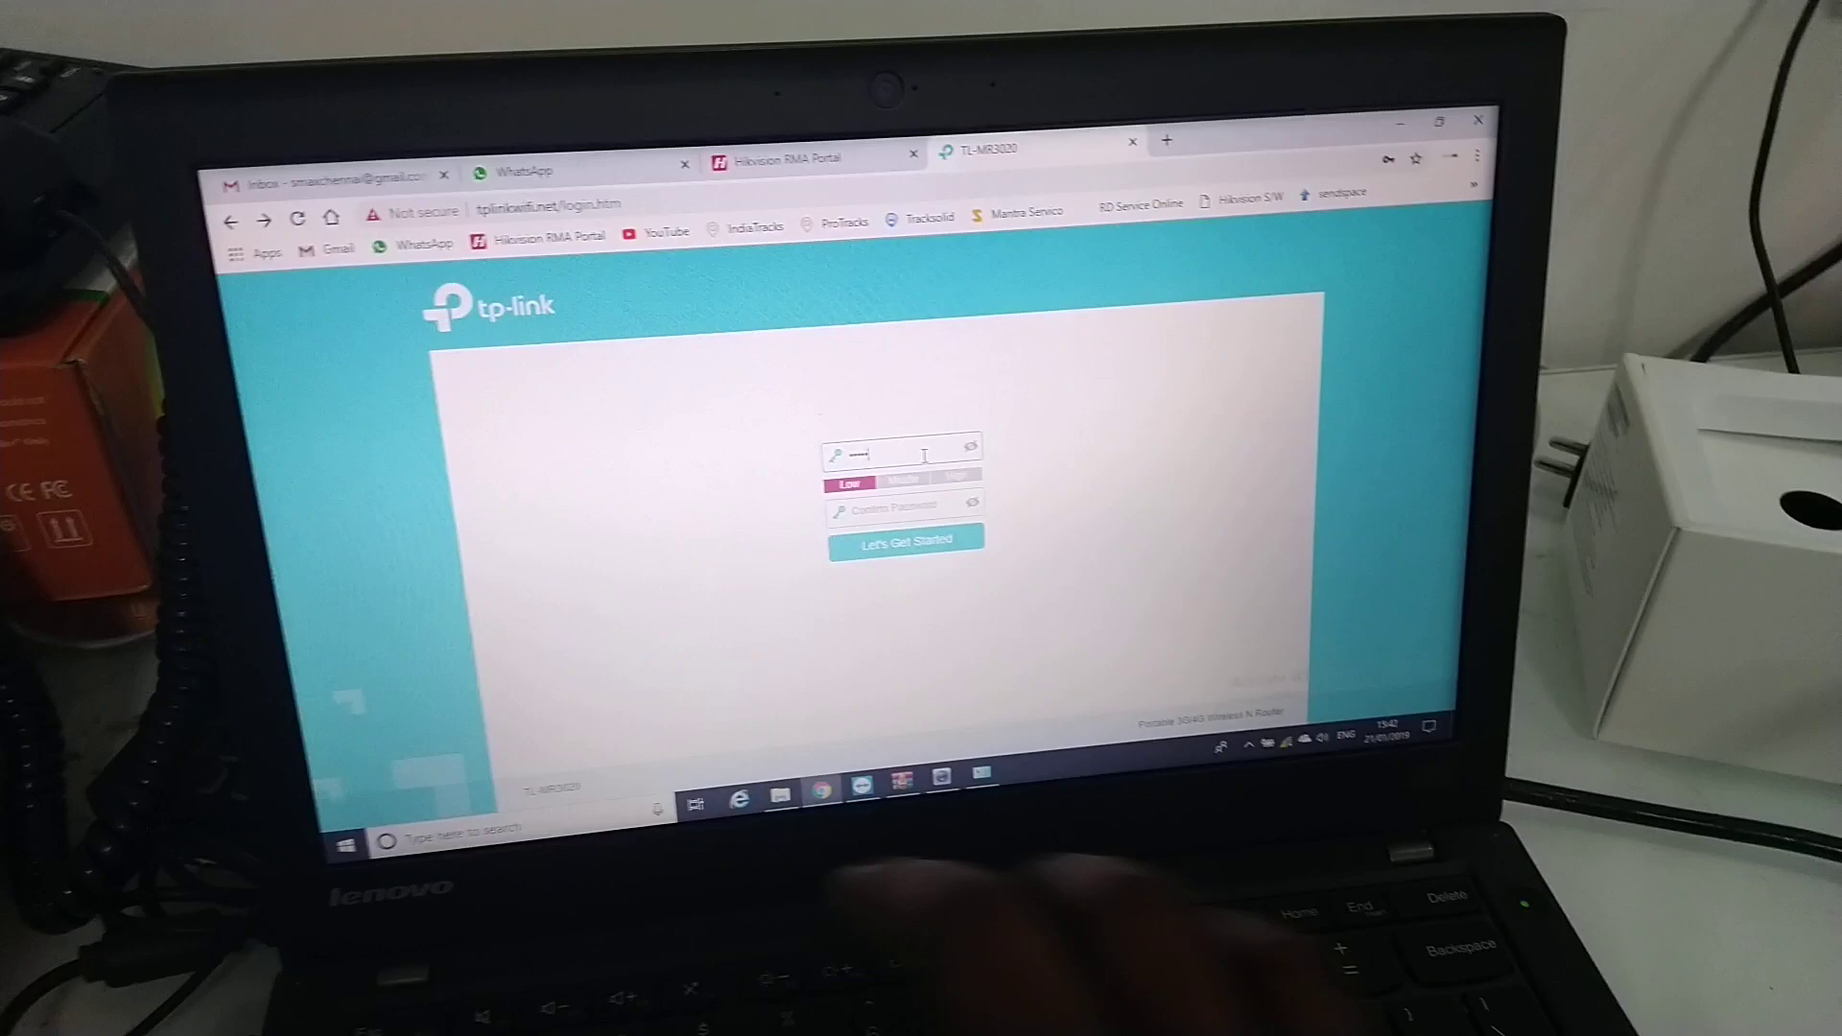
Create the admin password, choose GMT+05:30 Madras, Kolkata, Mumbai, New Delhi, and continue to operation mode
text(password)
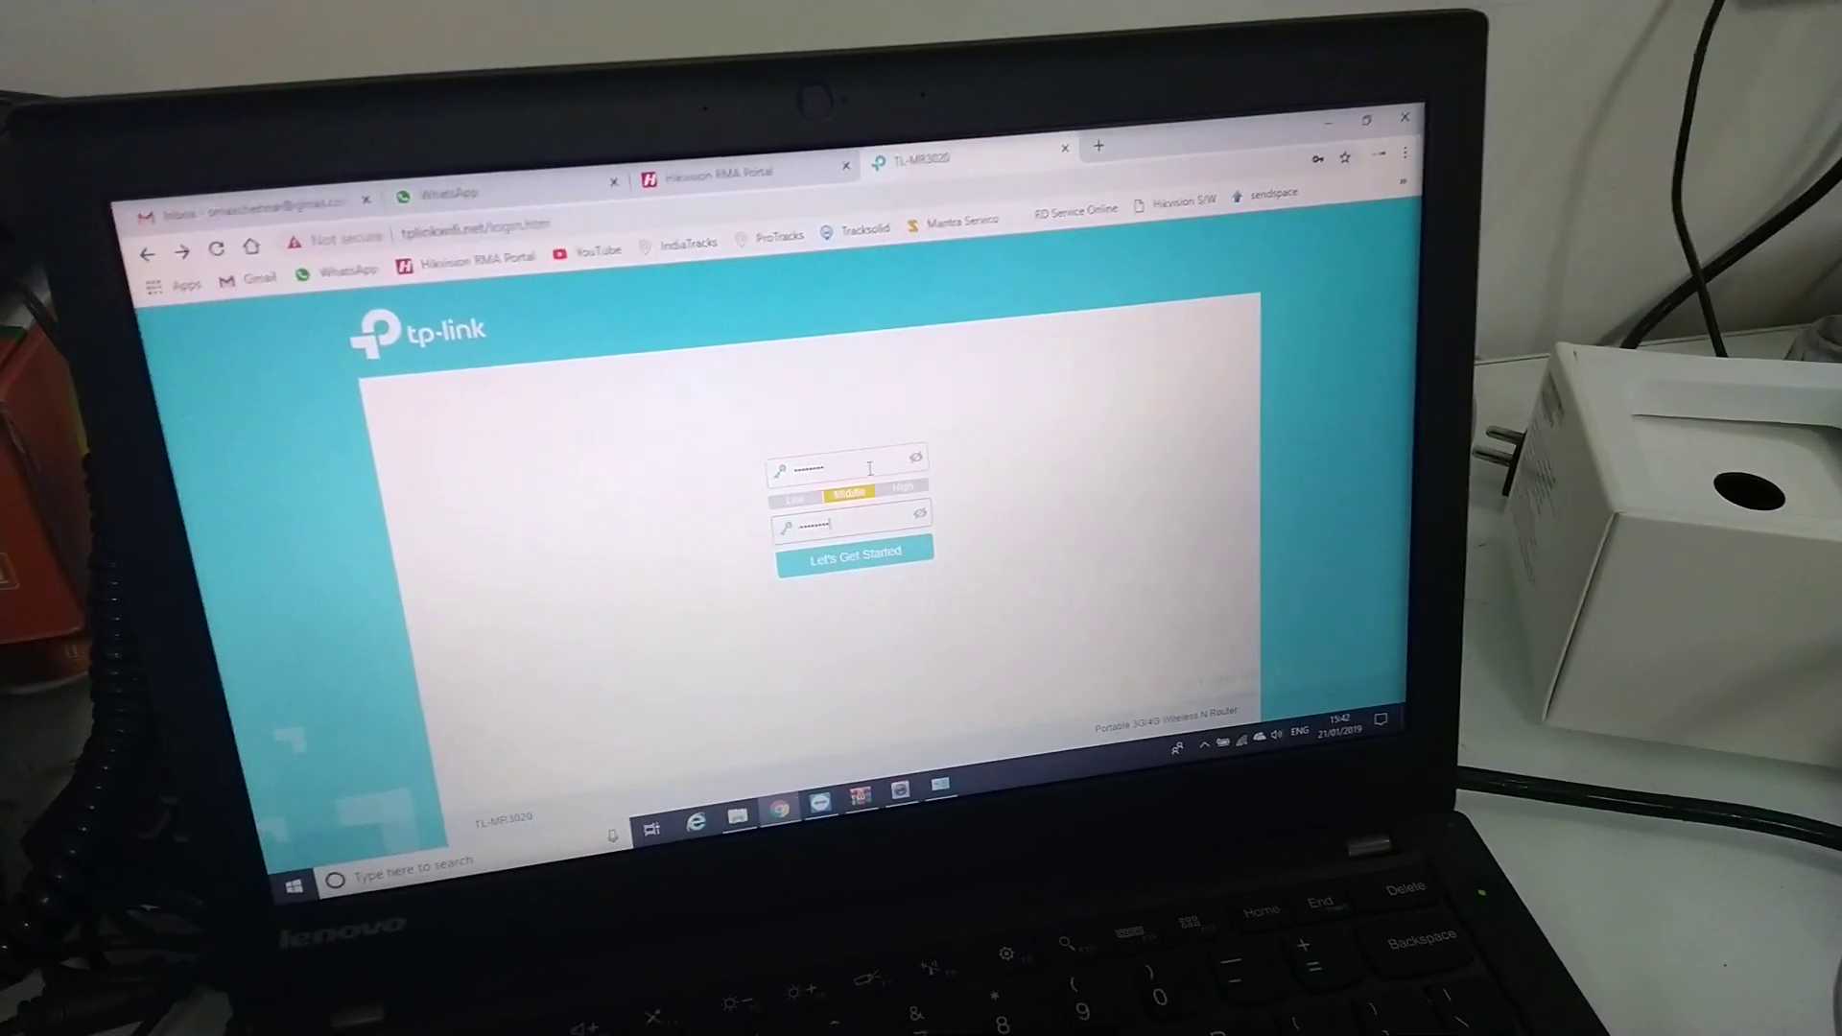
click(856, 557)
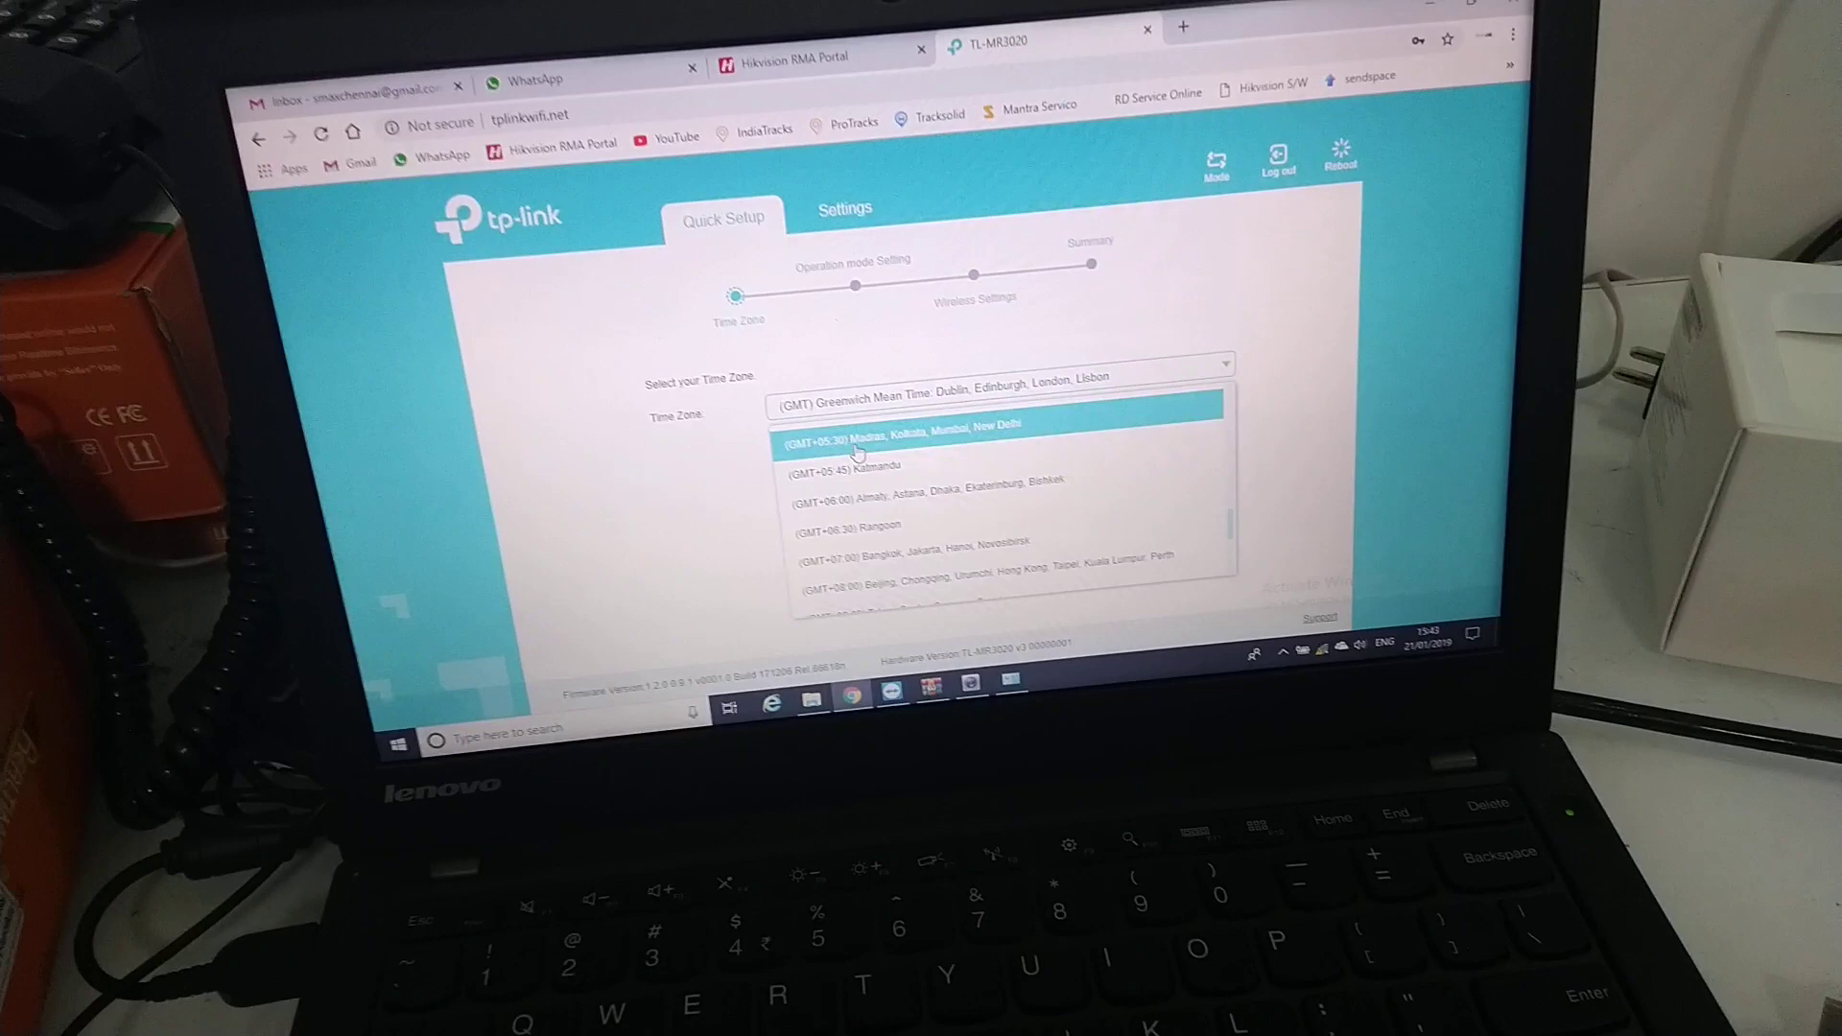
click(892, 442)
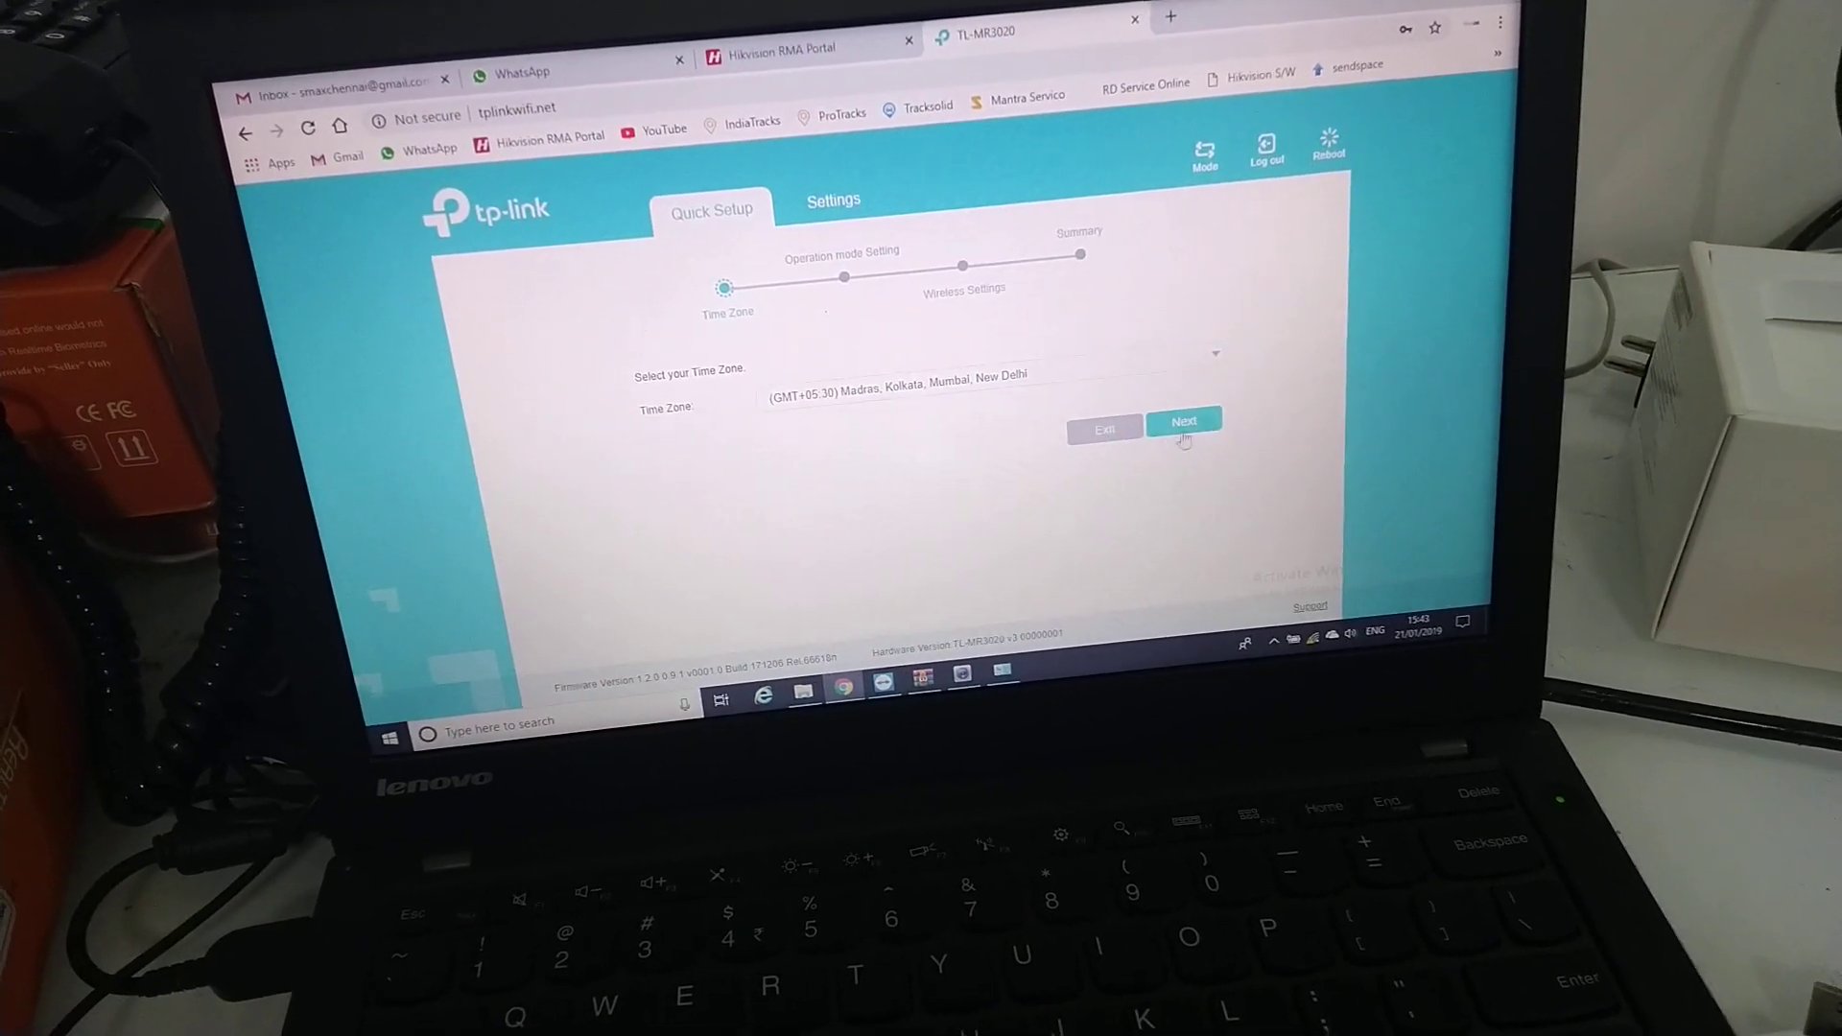
click(1184, 420)
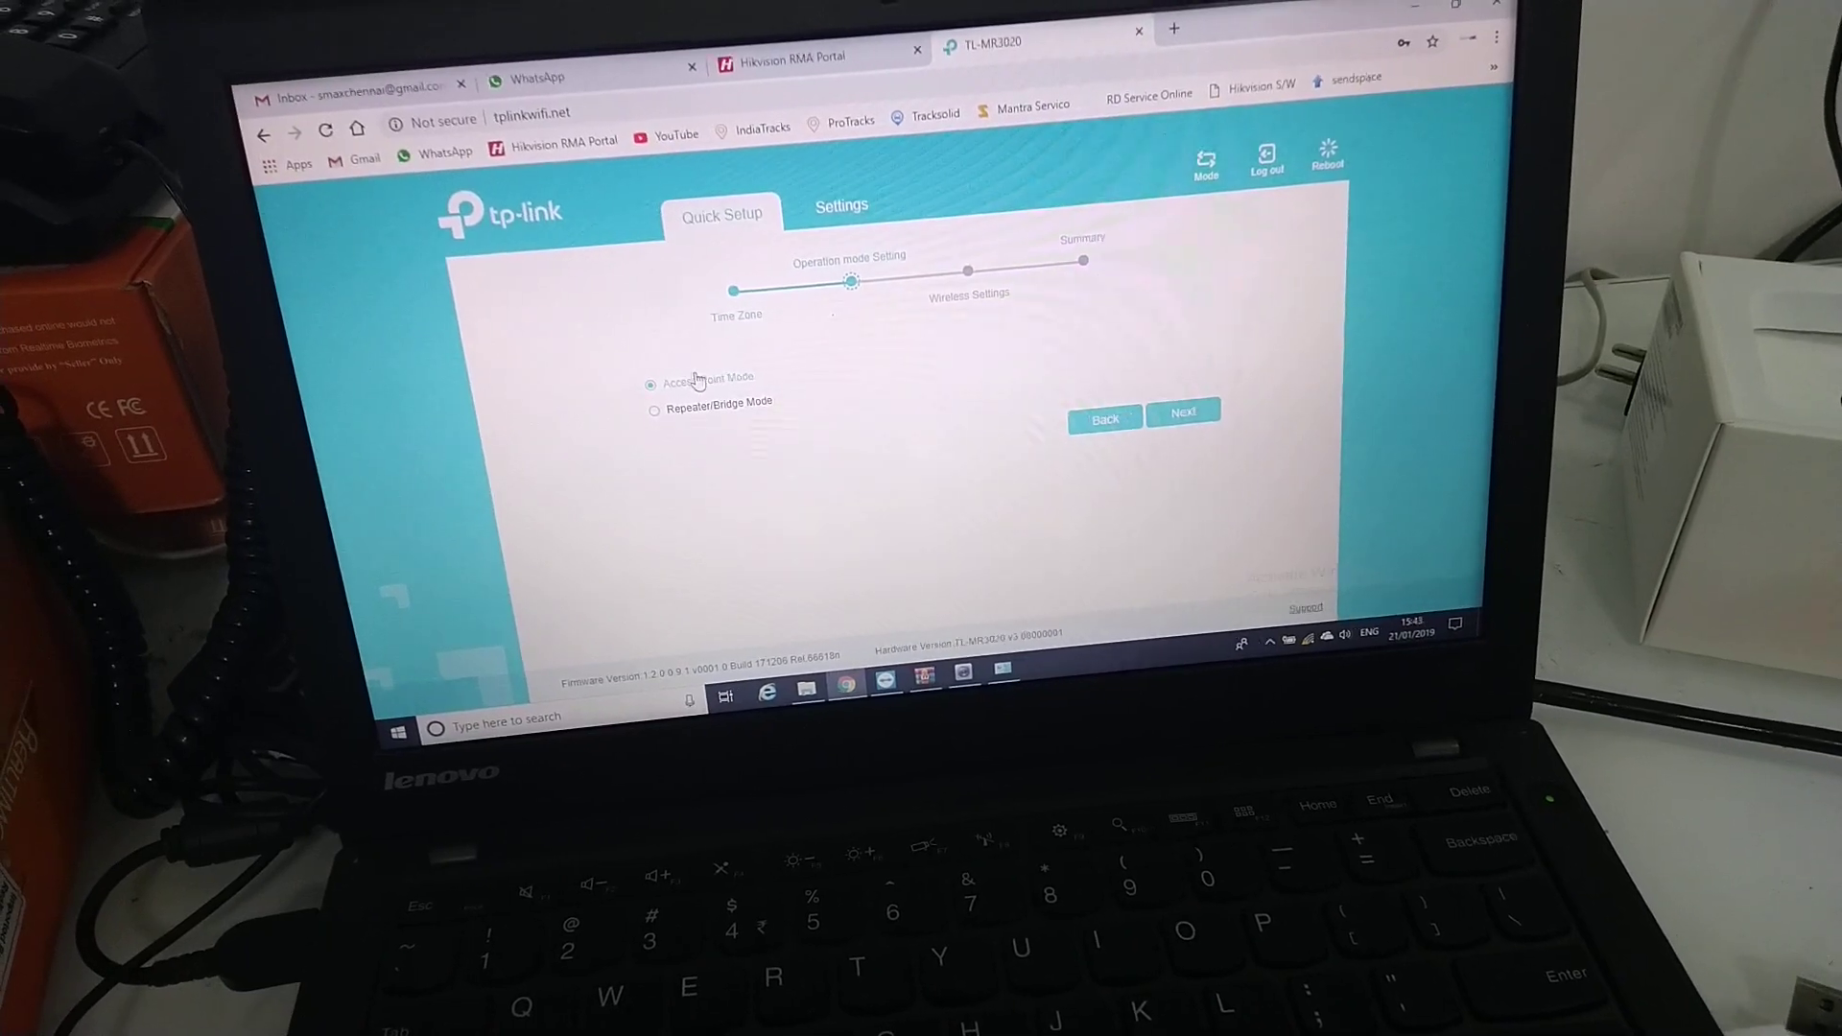
Select Repeater/Bridge Mode and accept the reboot-after-setup warning
click(654, 401)
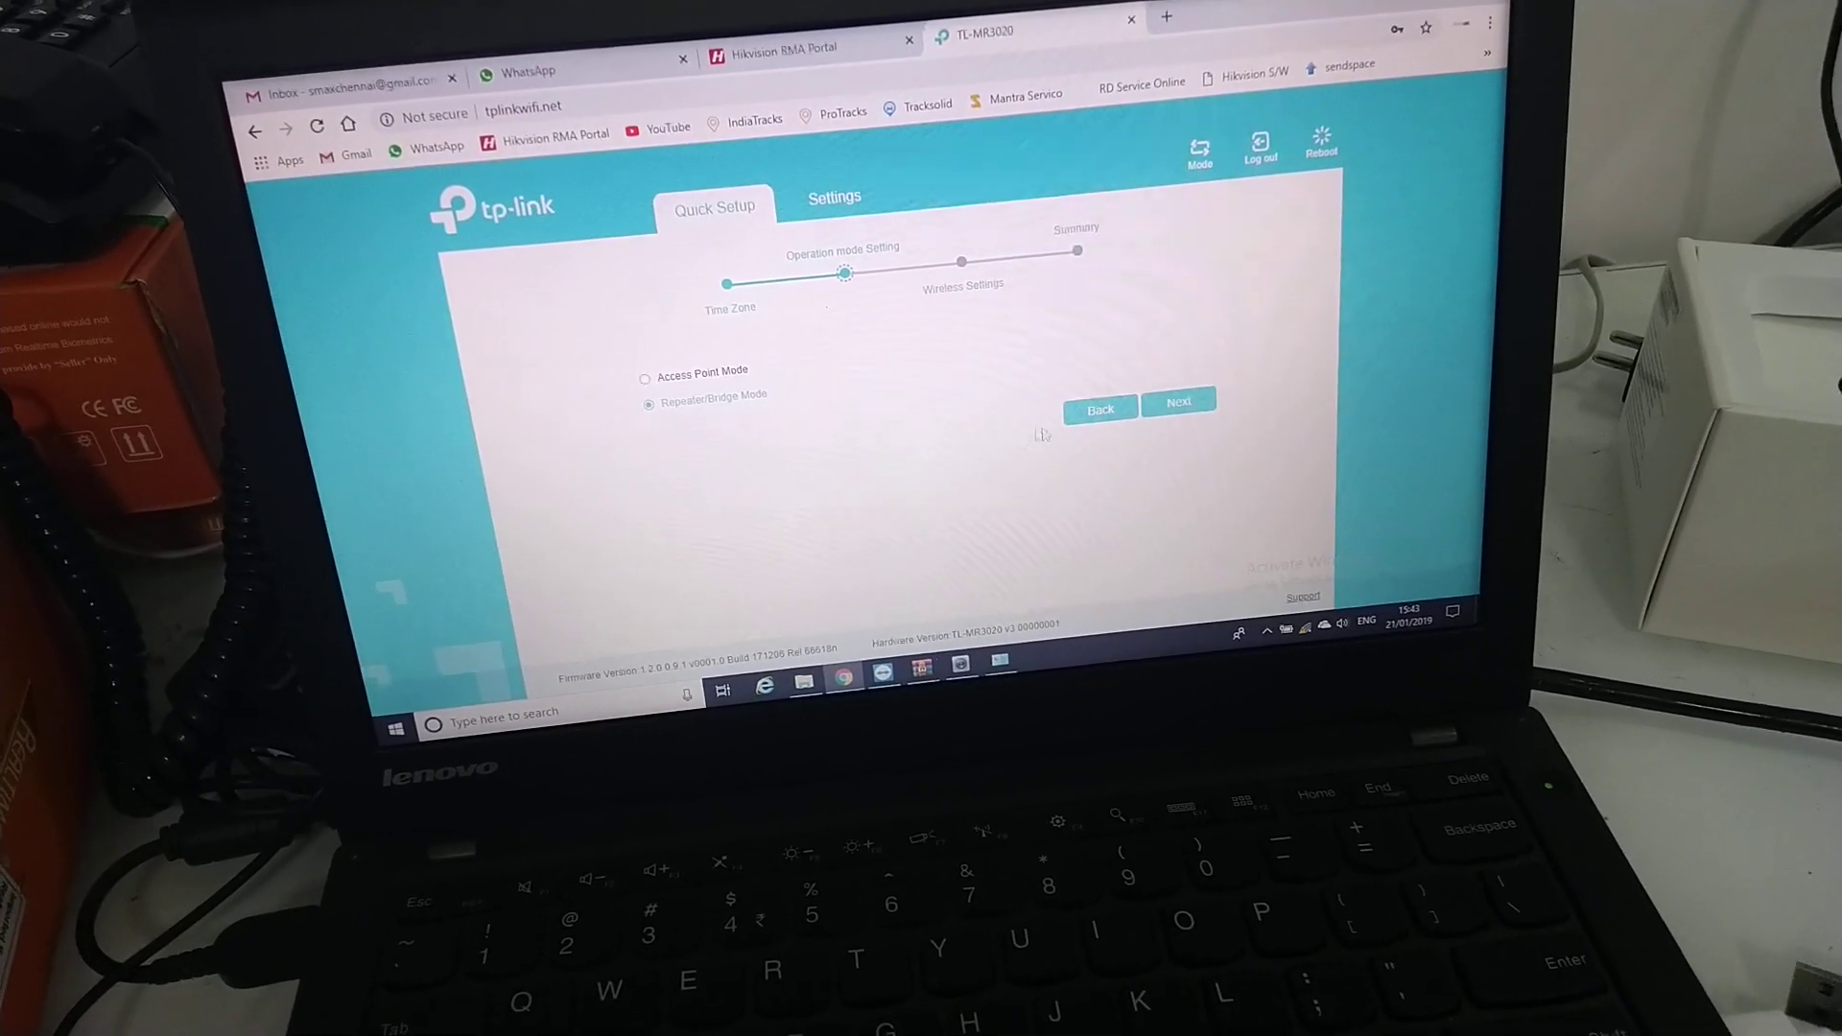
click(1176, 401)
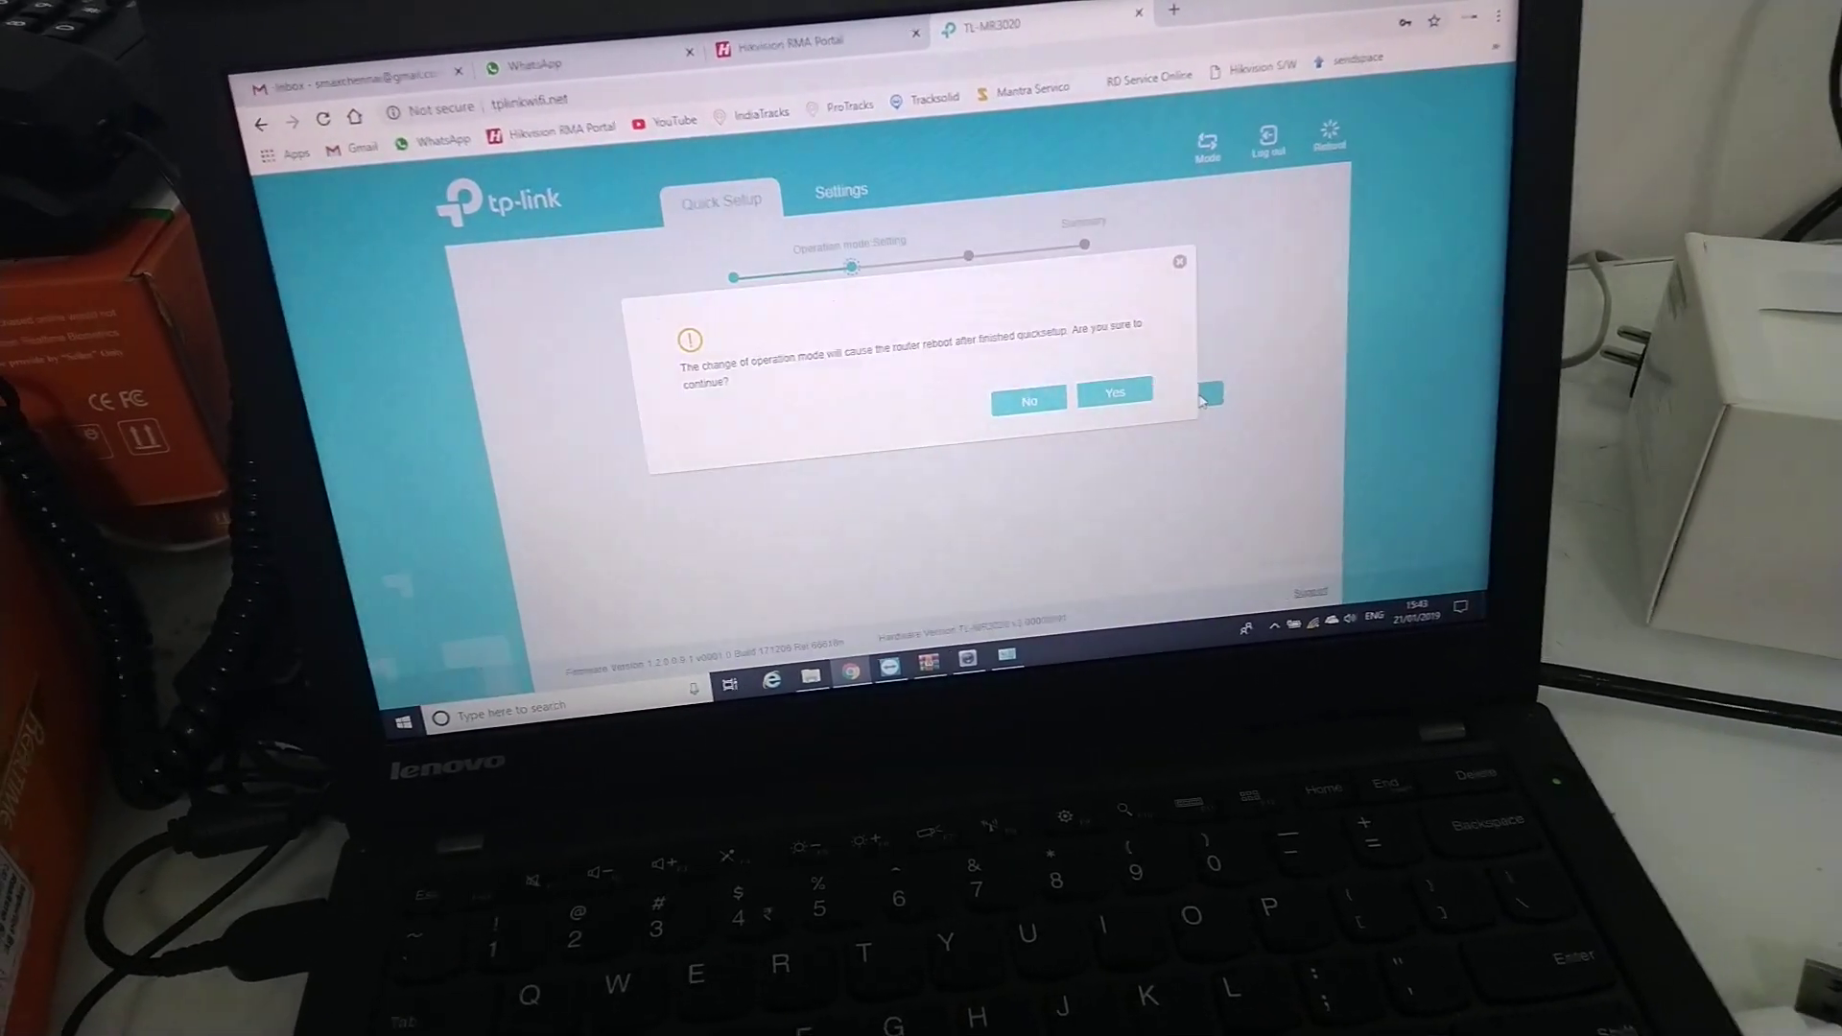
click(1113, 392)
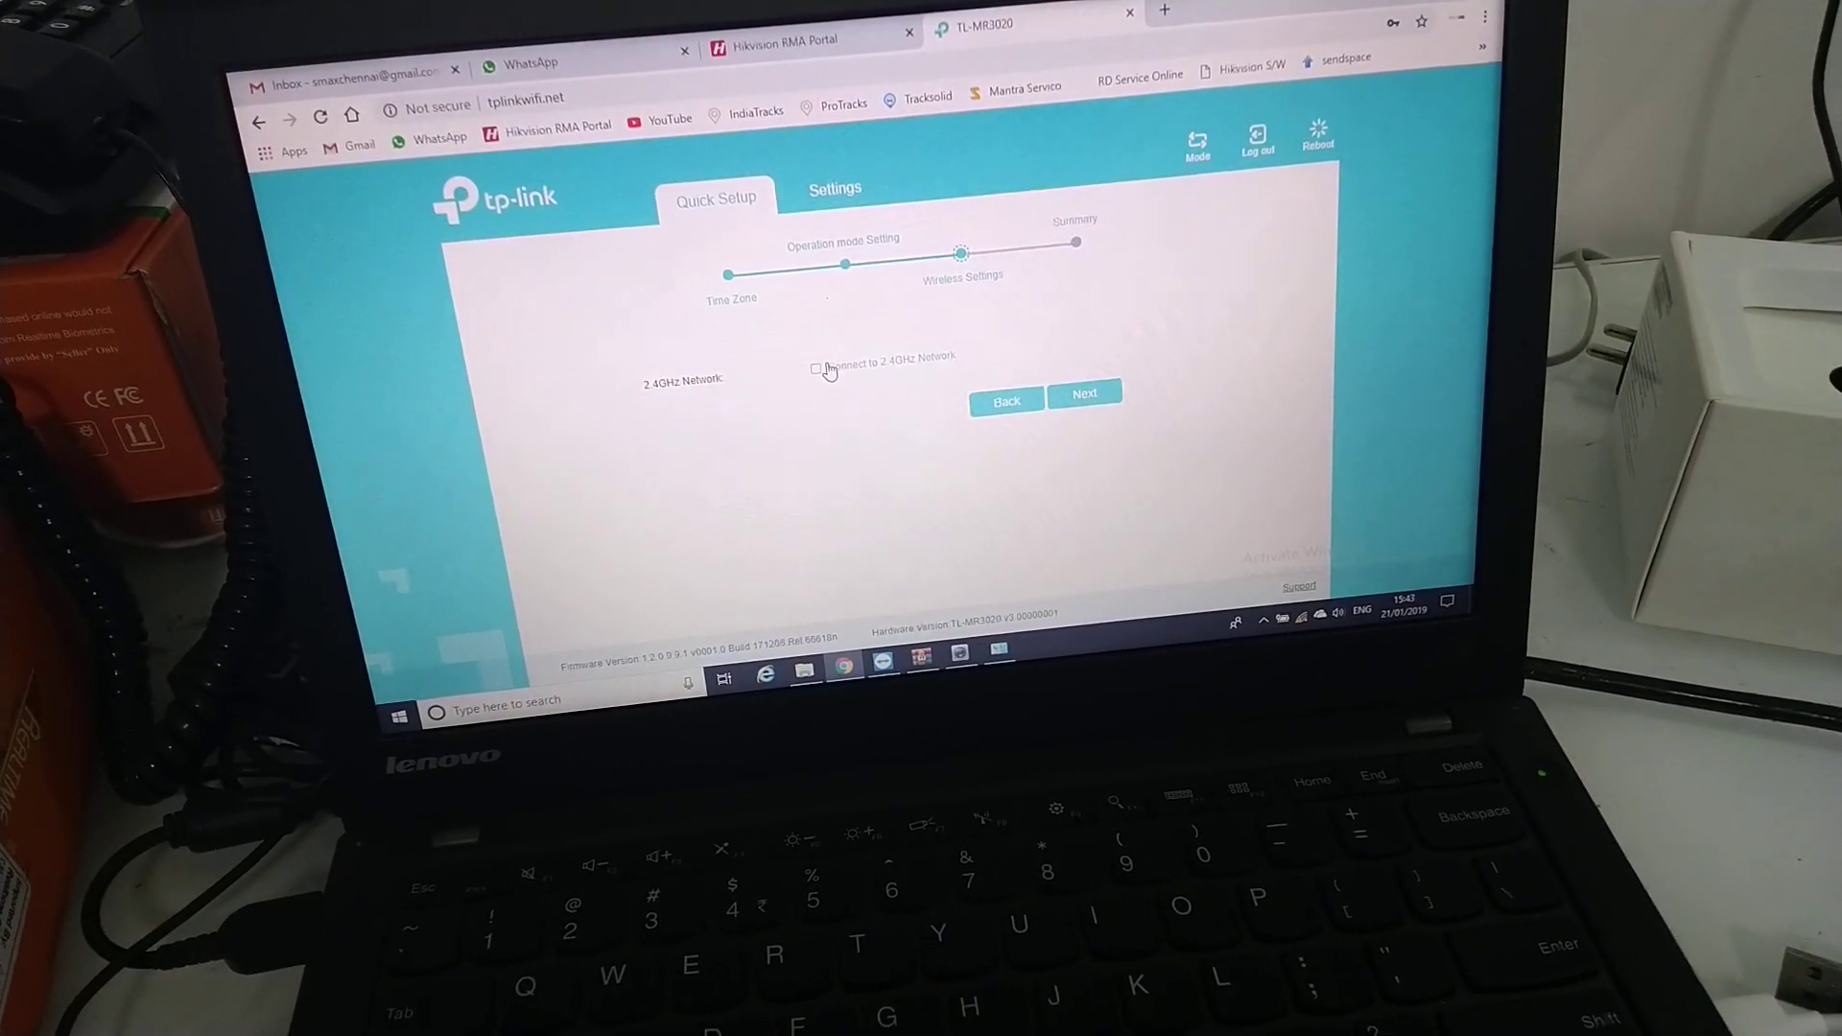
Enable 'Connect to 2.4GHz Network' and scan twice for nearby host networks
click(816, 364)
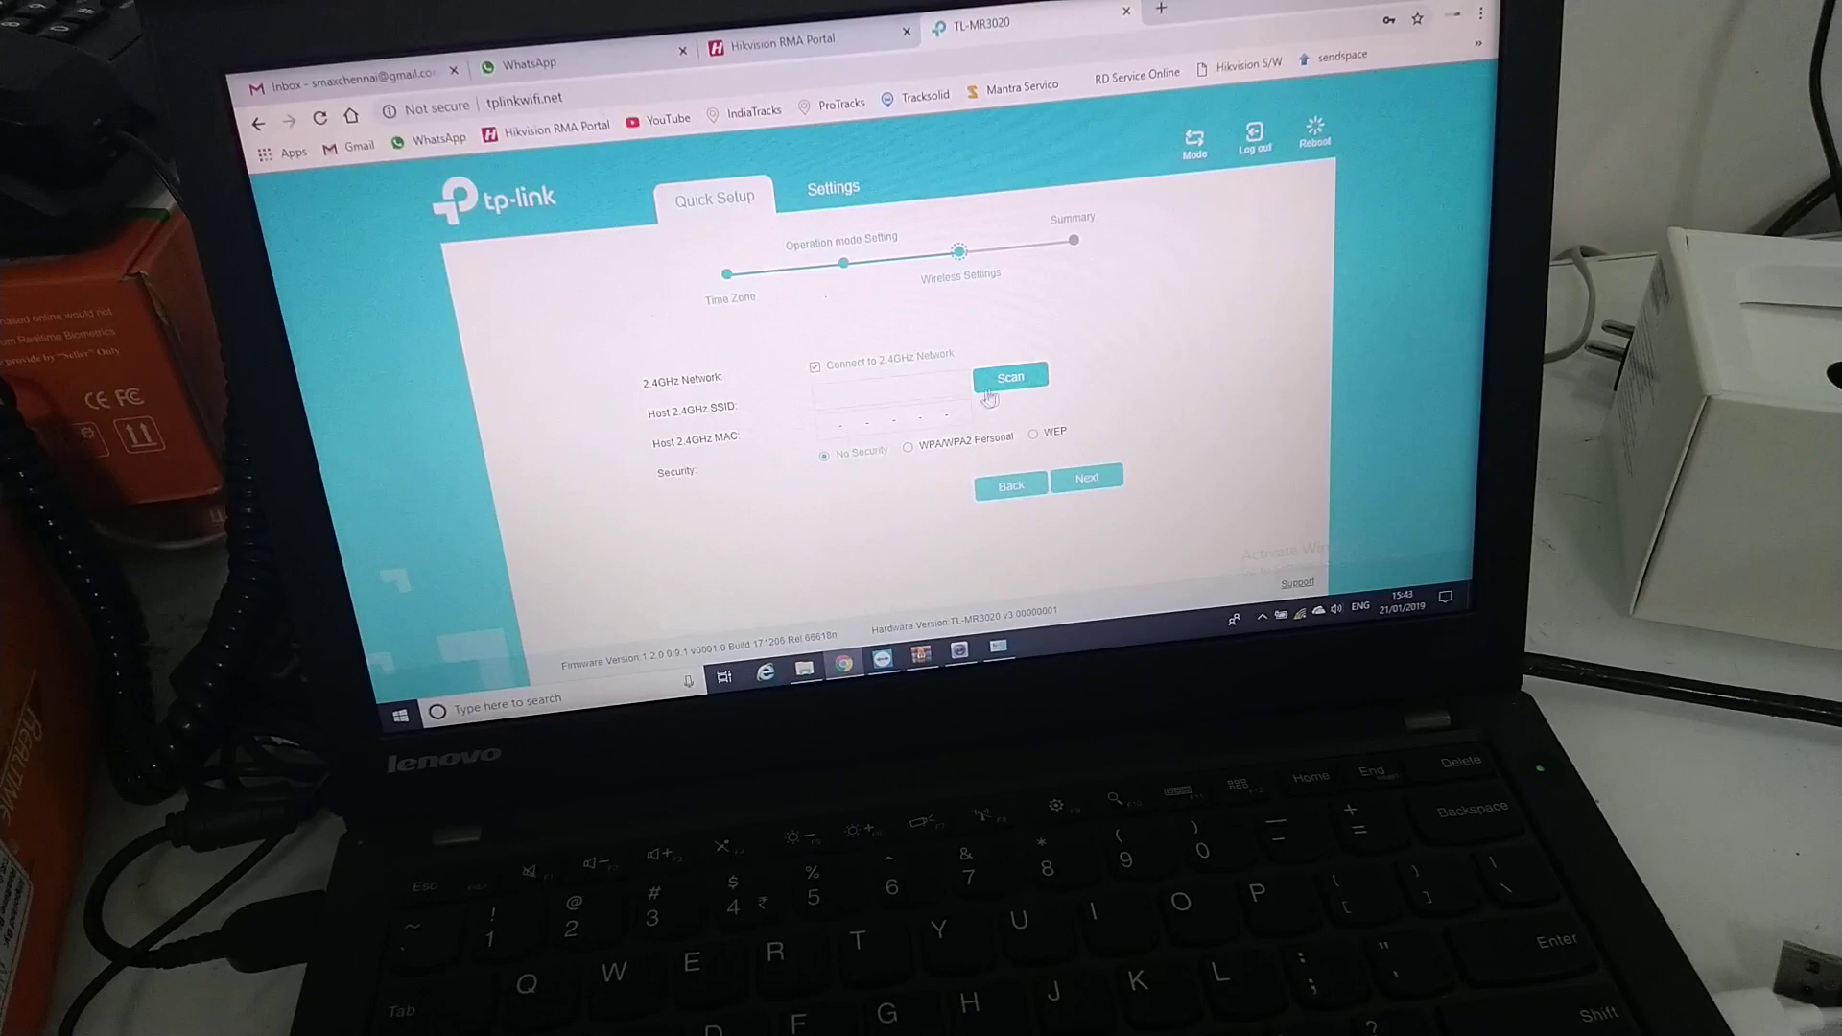
click(1010, 377)
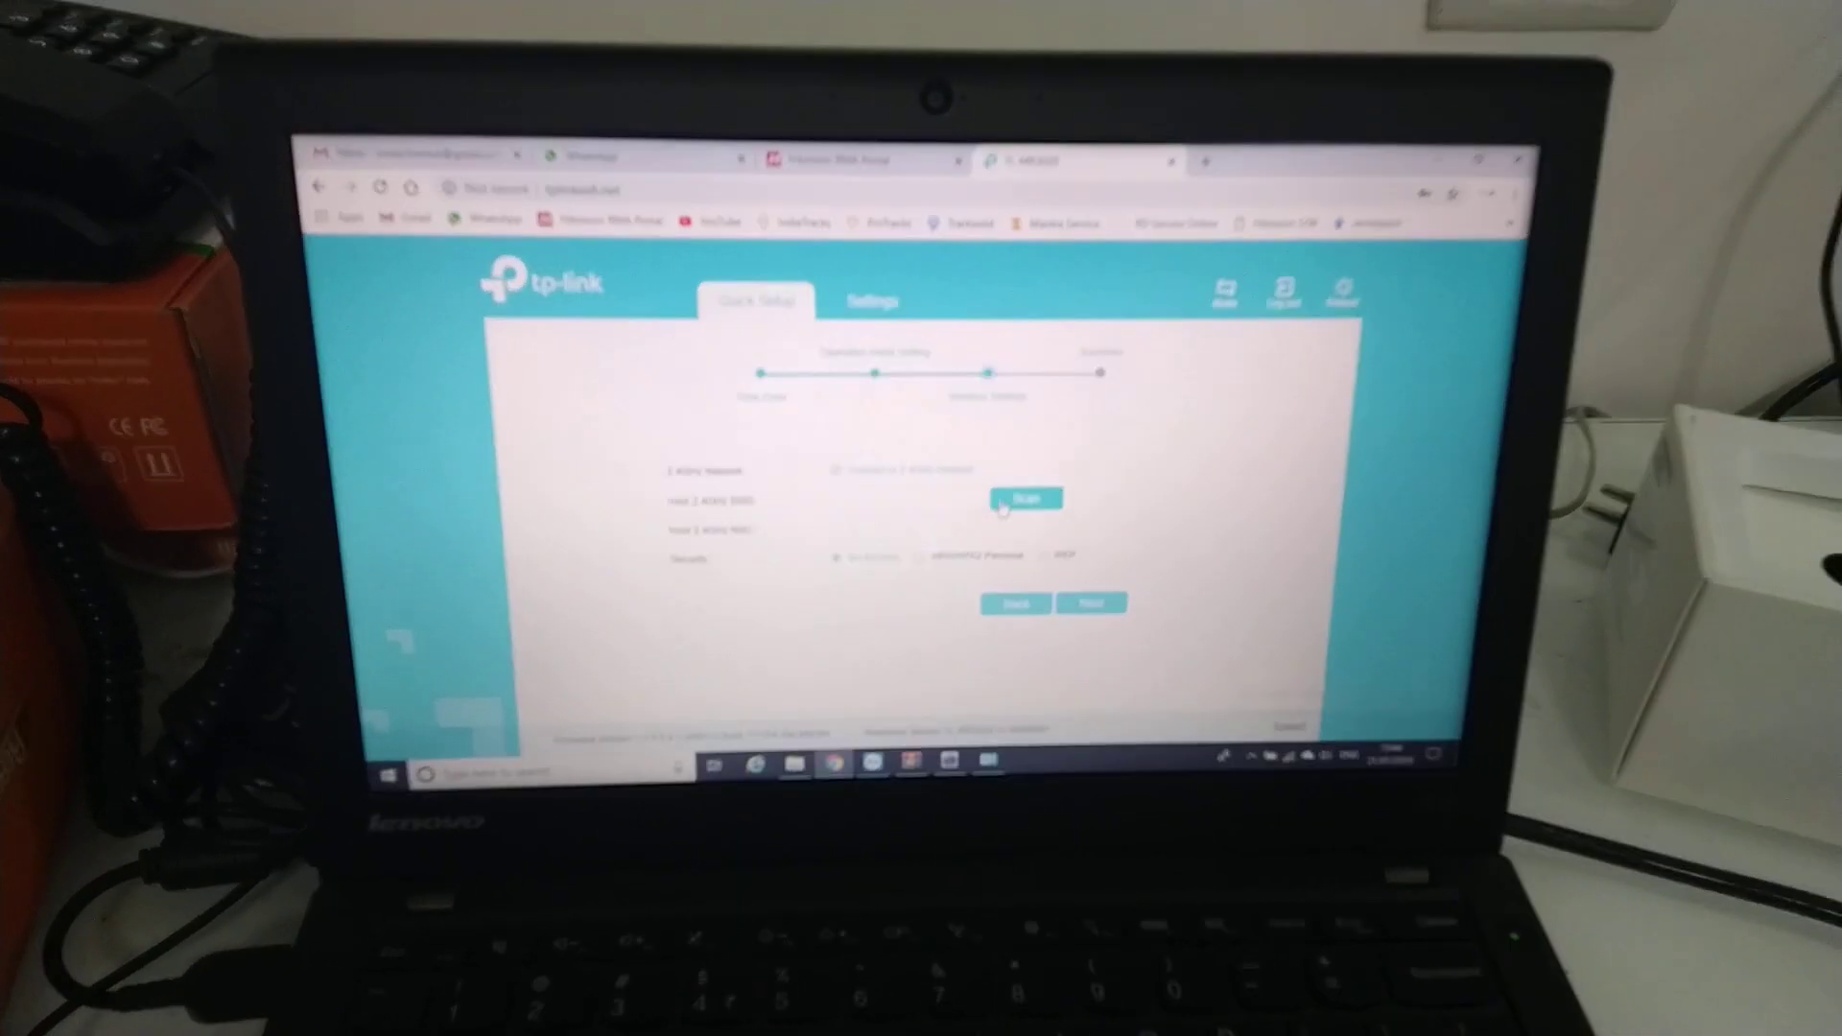
click(1023, 499)
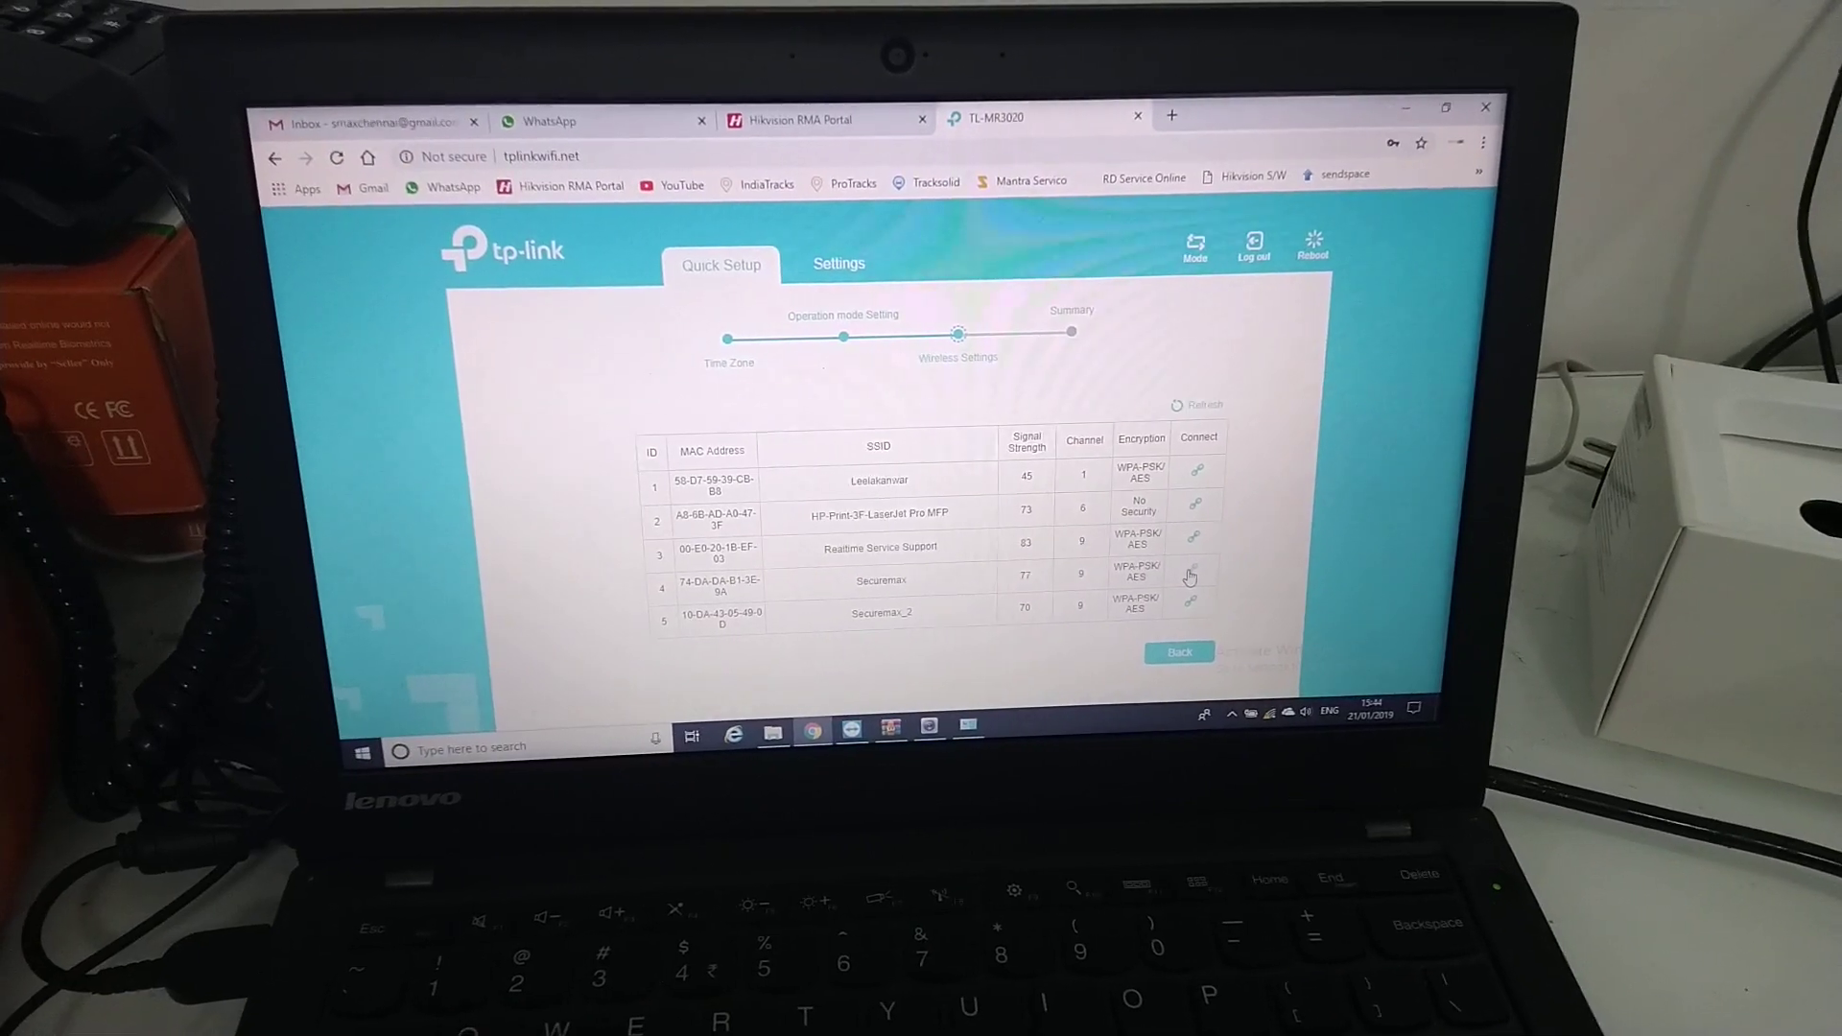
Connect to the Securemax host network, keep TP-Link_8618 as the extended network, and save the summary
click(1189, 576)
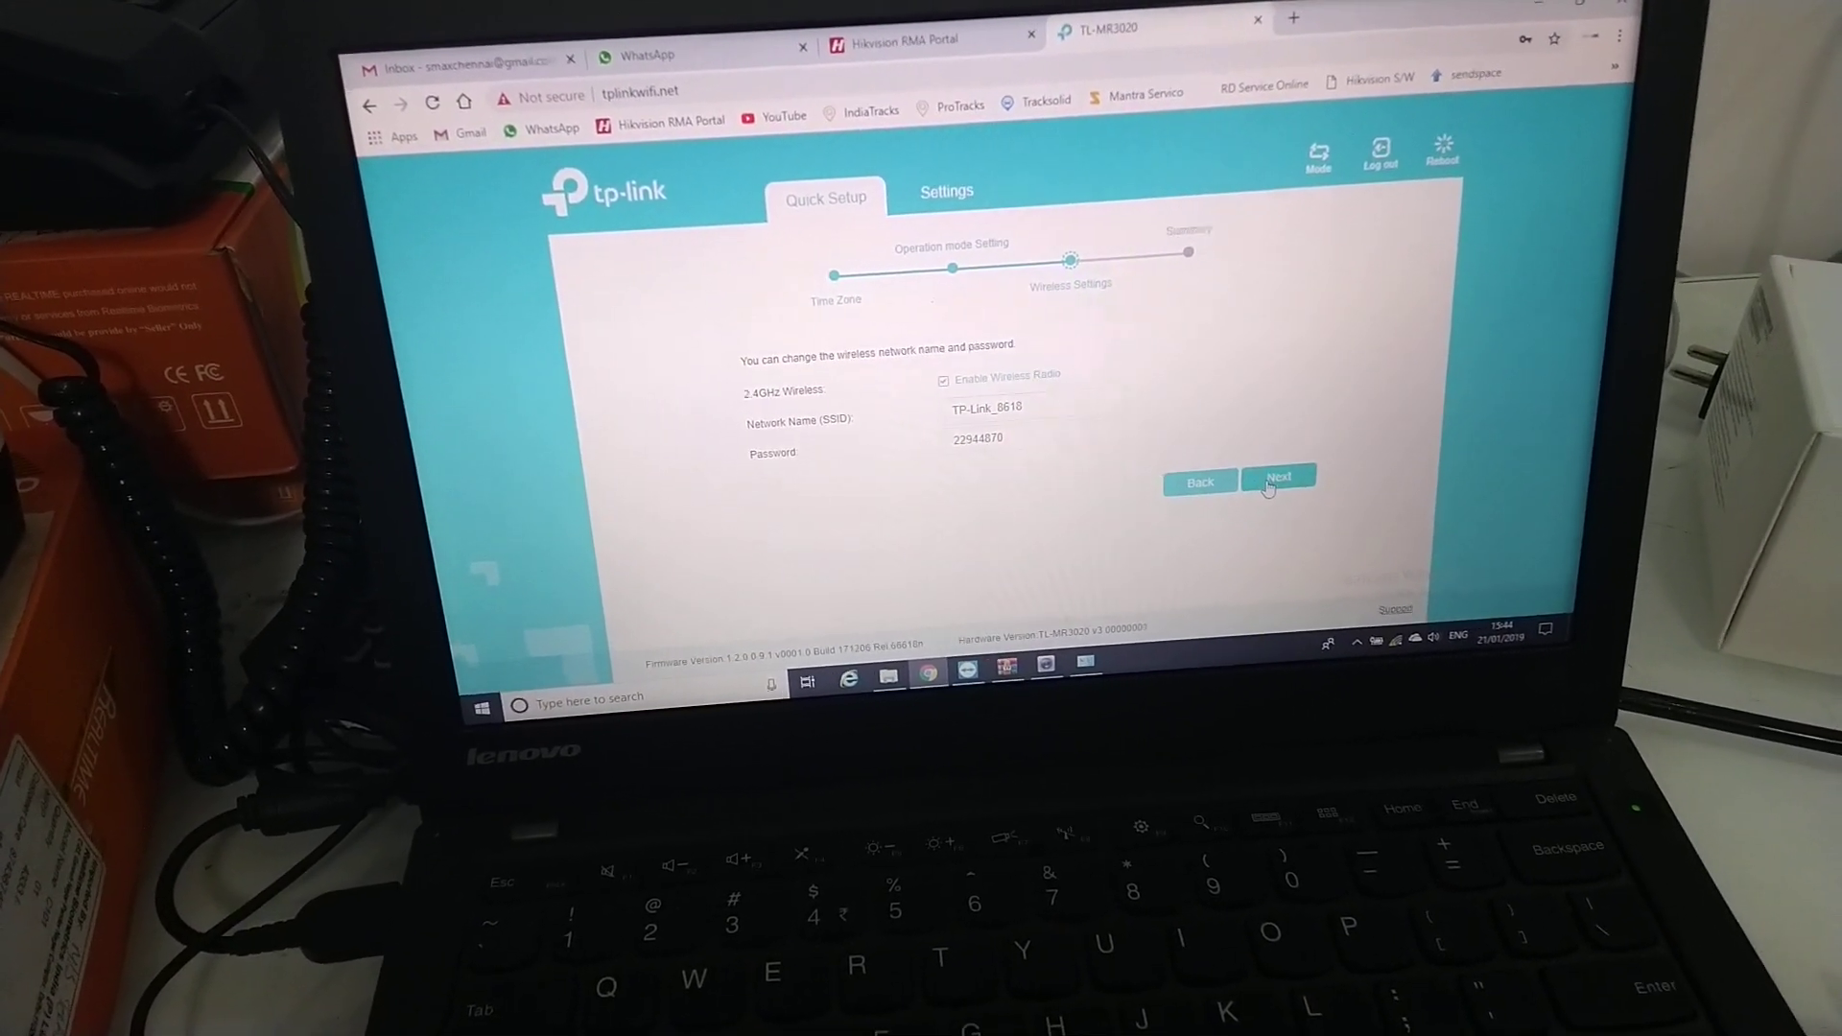
click(1280, 482)
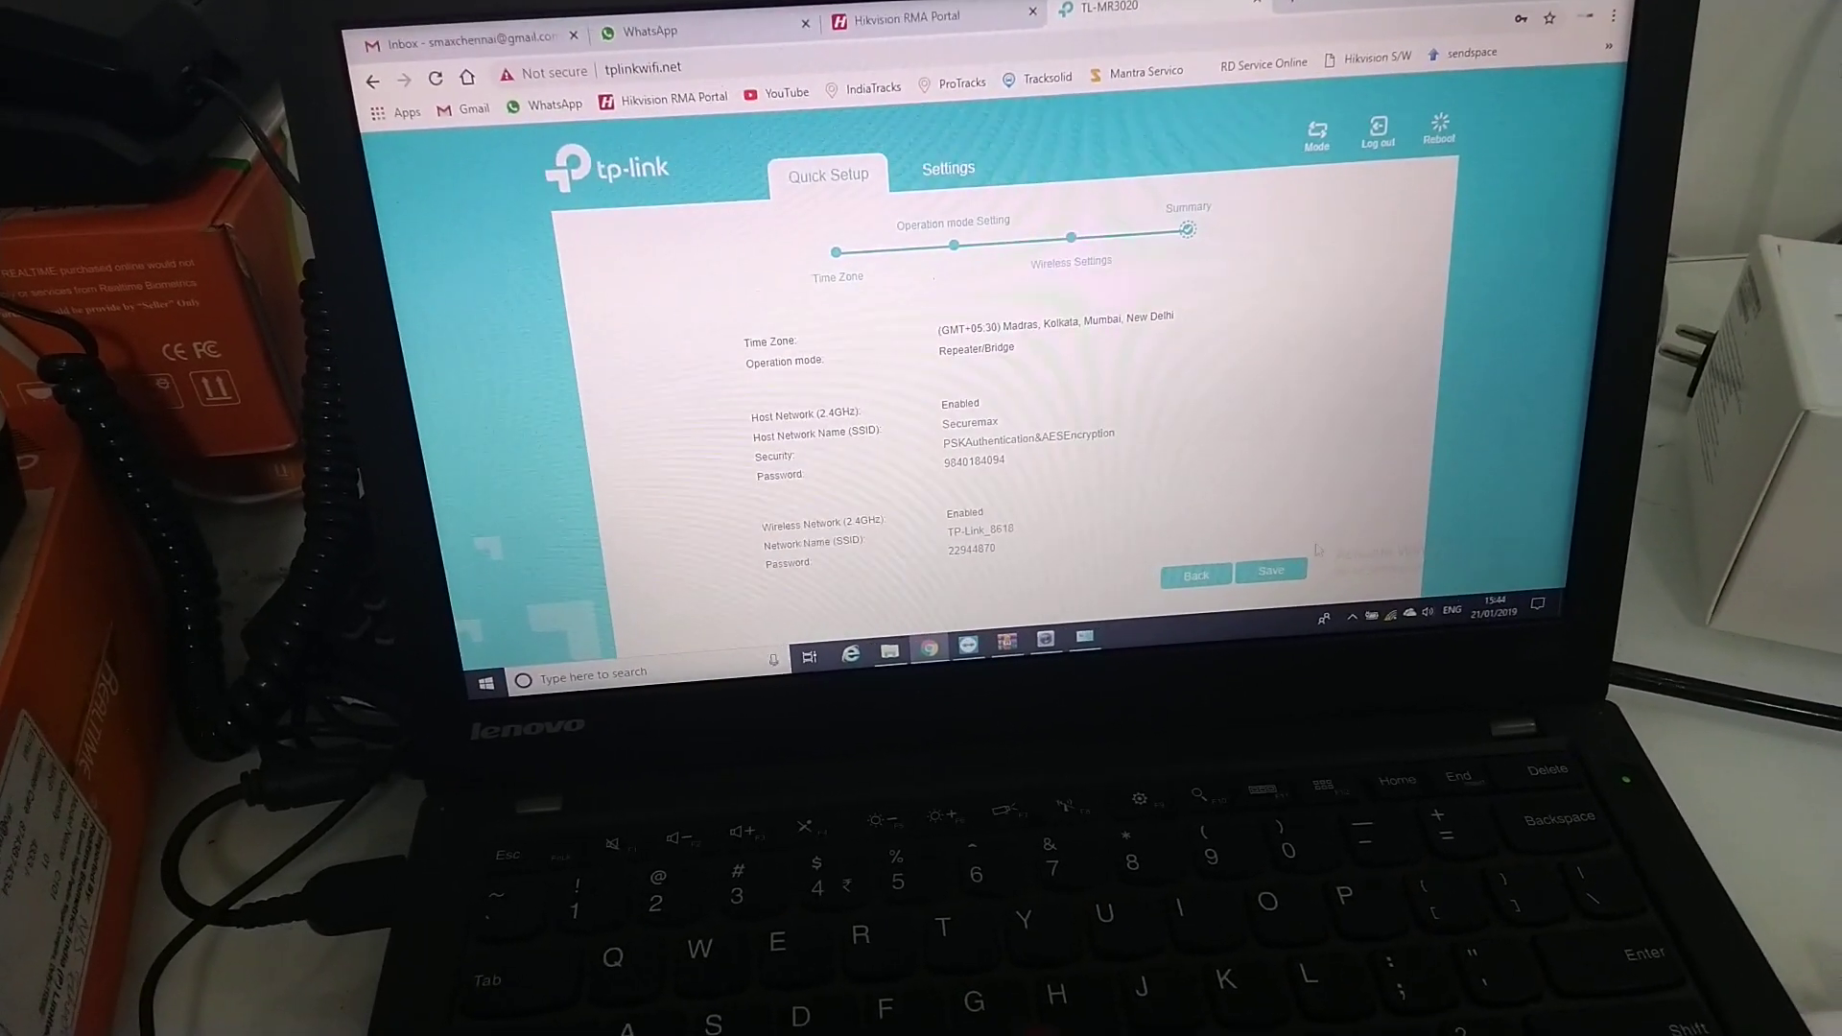
click(1270, 572)
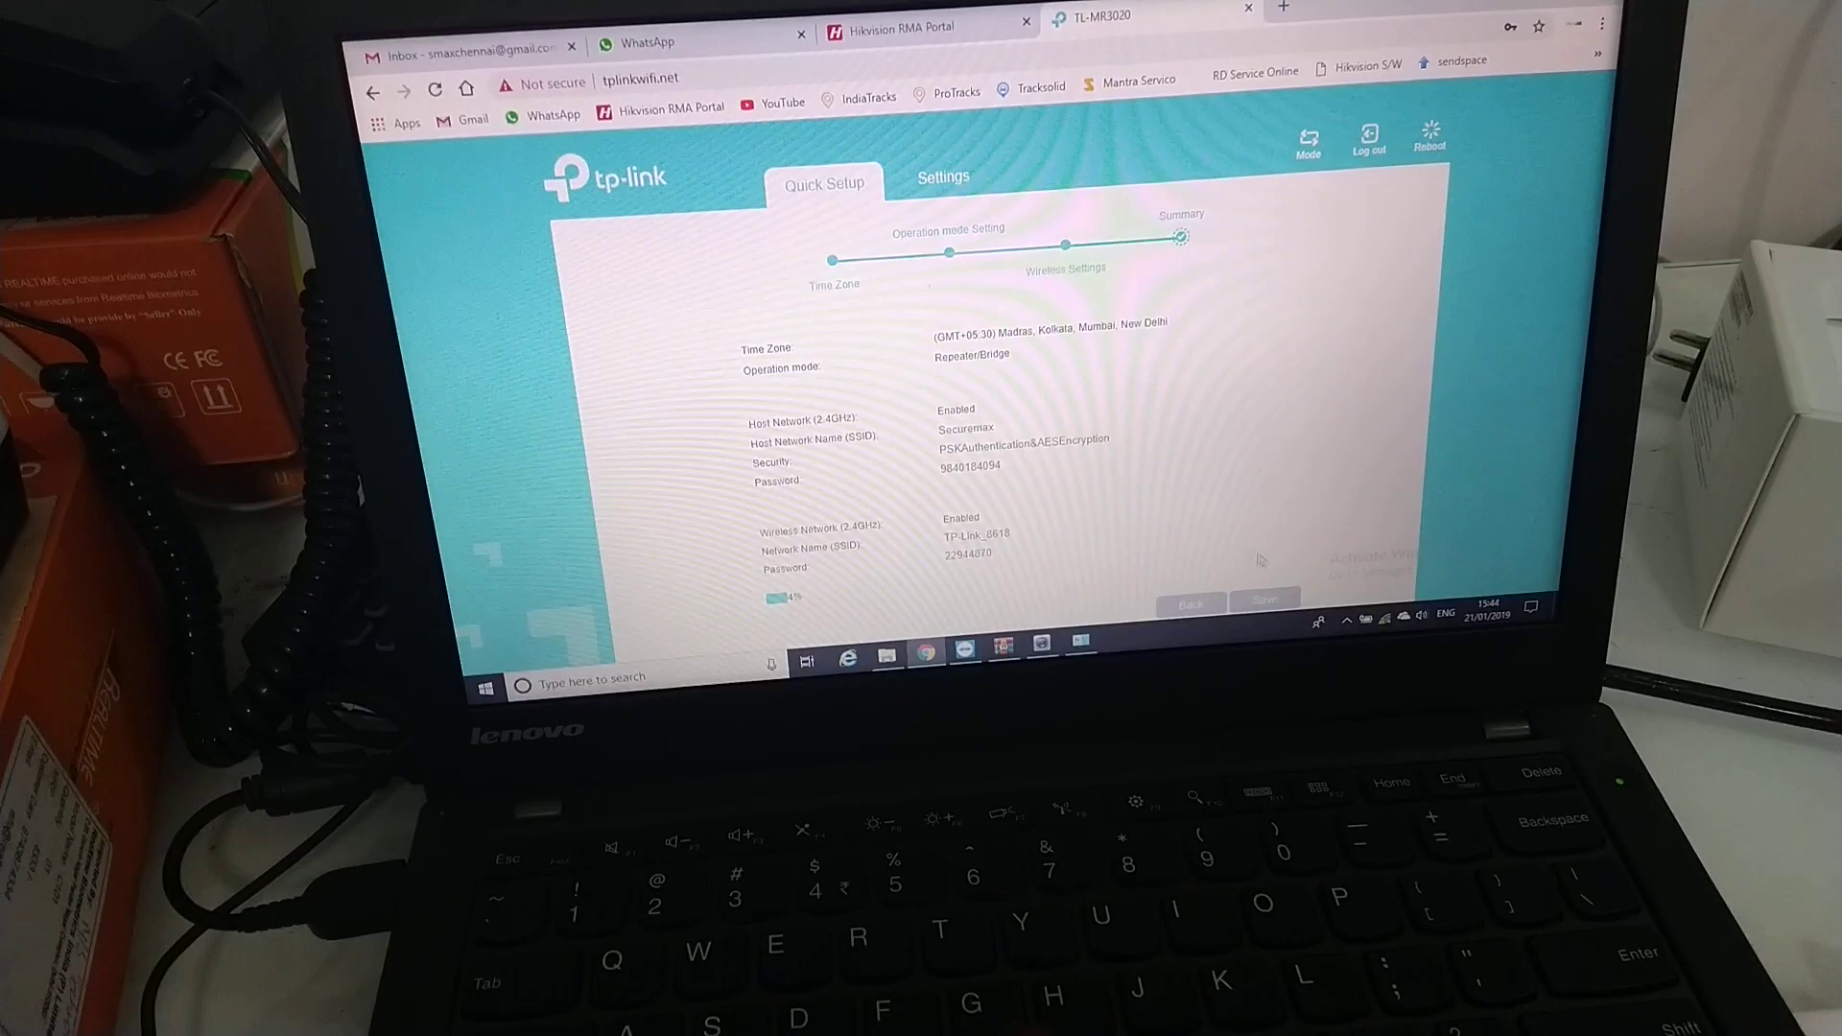